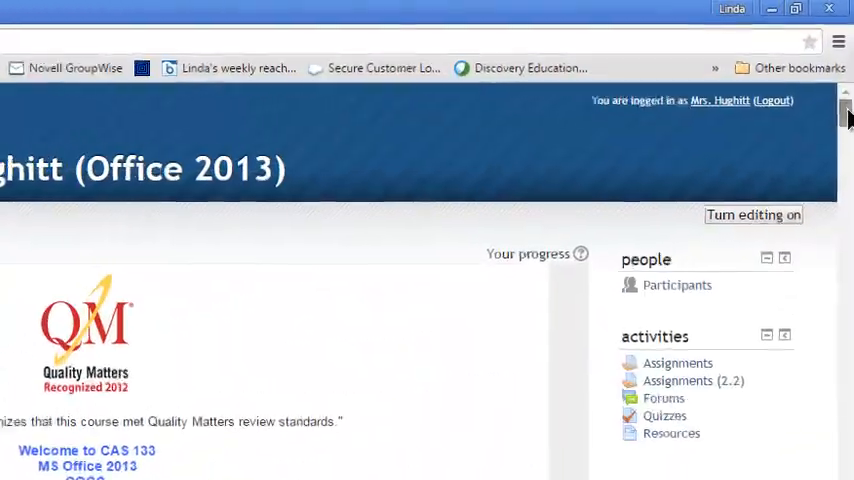
Step: Move the Navigation block from the left dock into the course page's right column
scroll(down, 3)
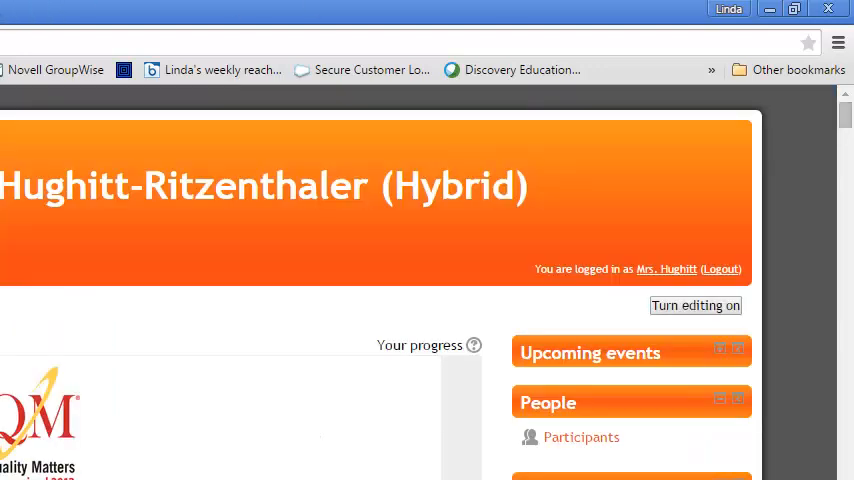
mouse_move(796, 264)
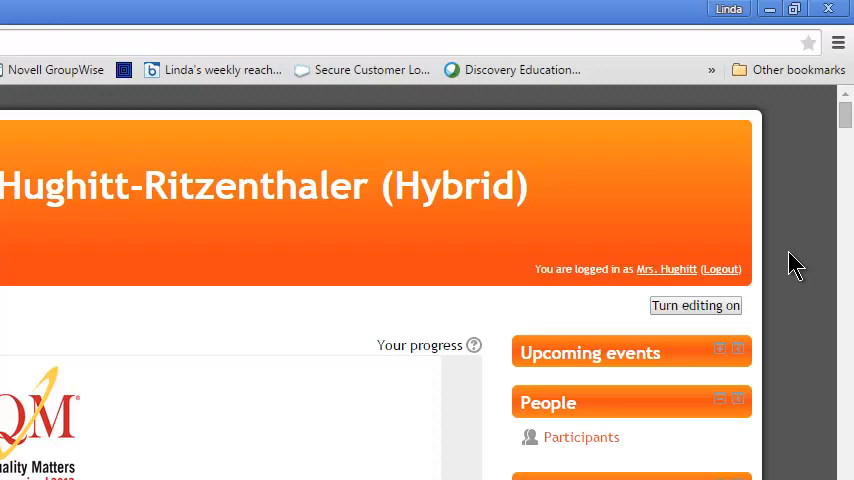
mouse_move(780, 256)
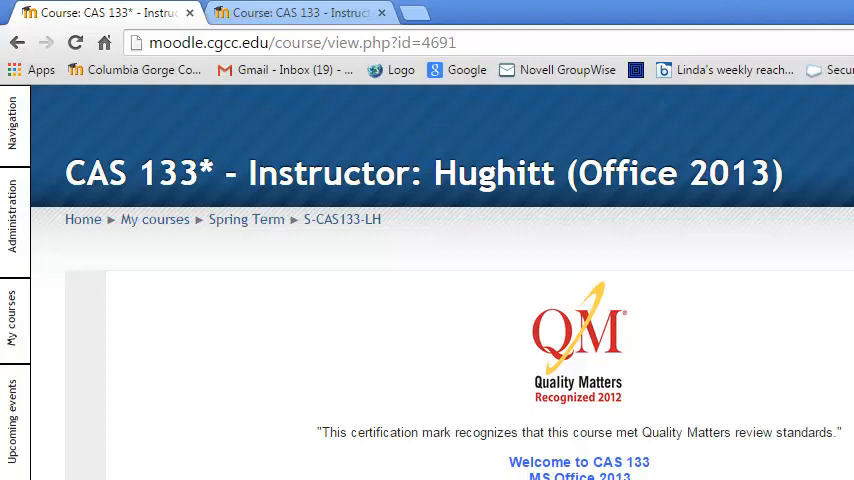
scroll(down, 3)
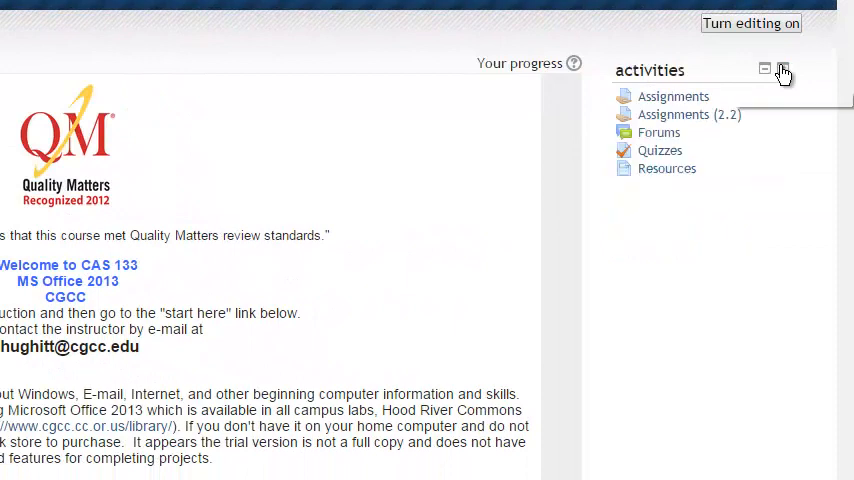
click(764, 68)
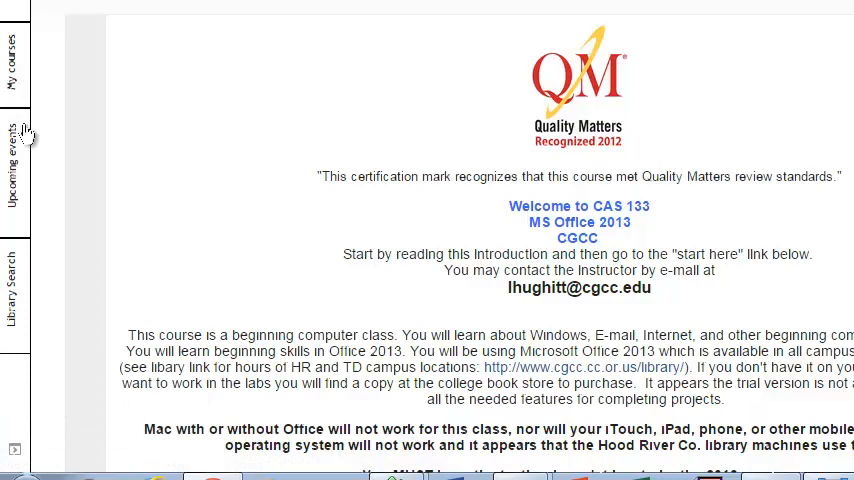
mouse_move(38, 444)
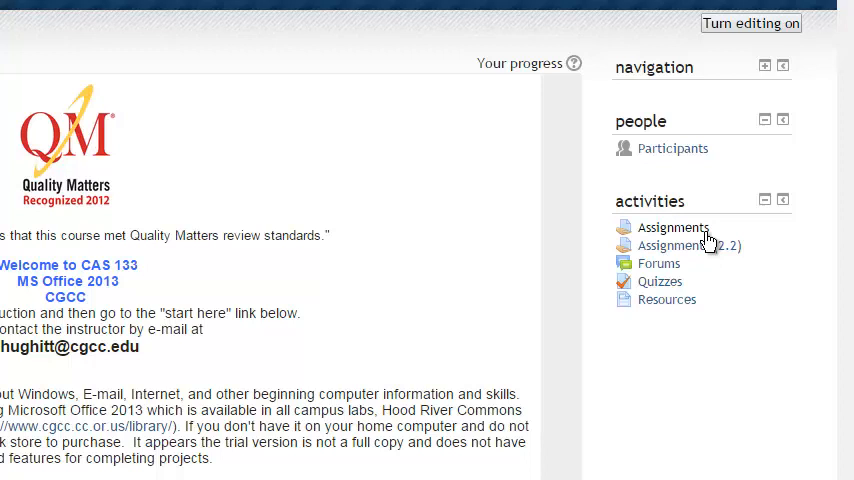
mouse_move(656, 100)
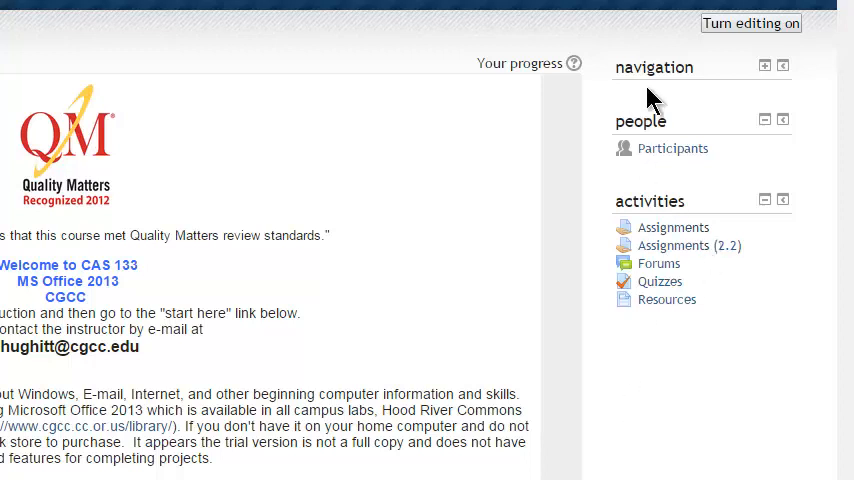
mouse_move(704, 290)
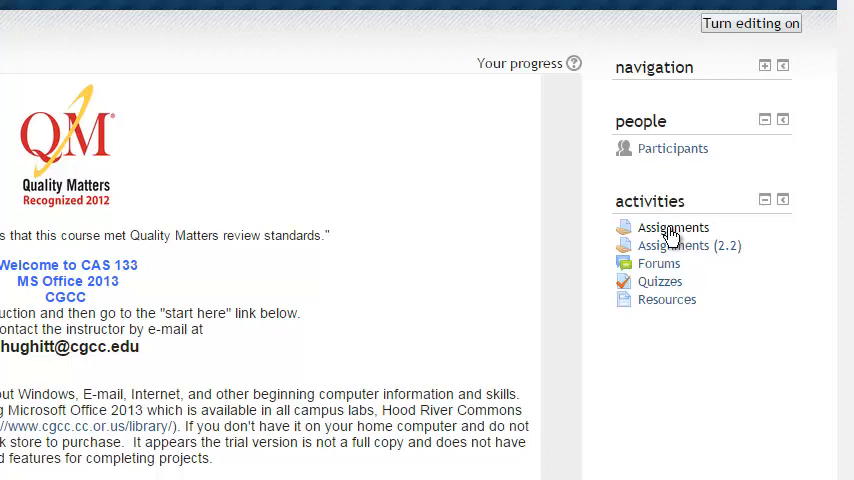
Step: Switch role to Student from the Administration dock panel to view CAS 133 as a student
click(672, 228)
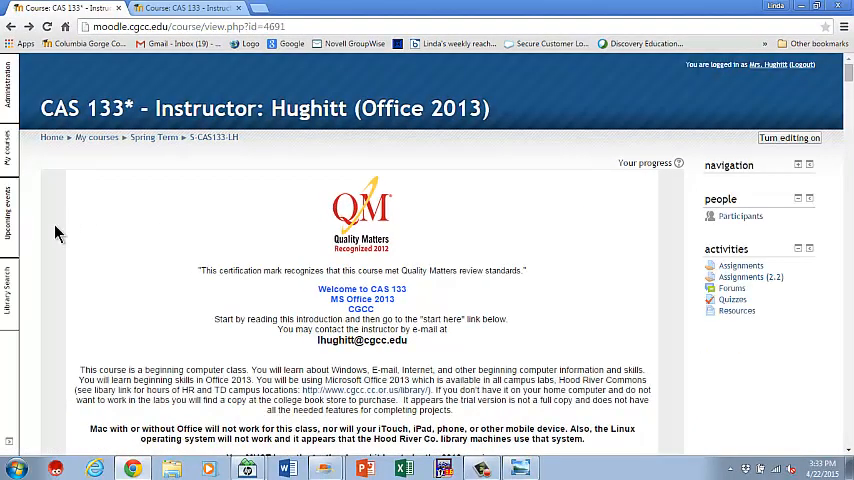
click(8, 216)
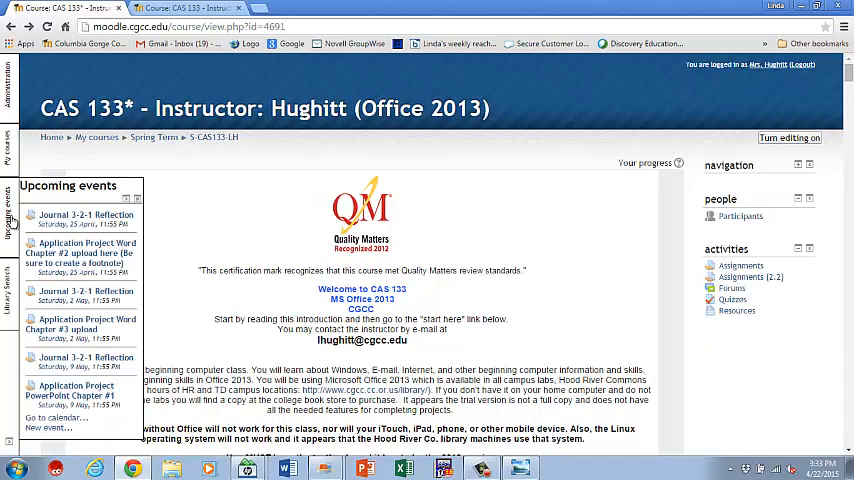
click(10, 76)
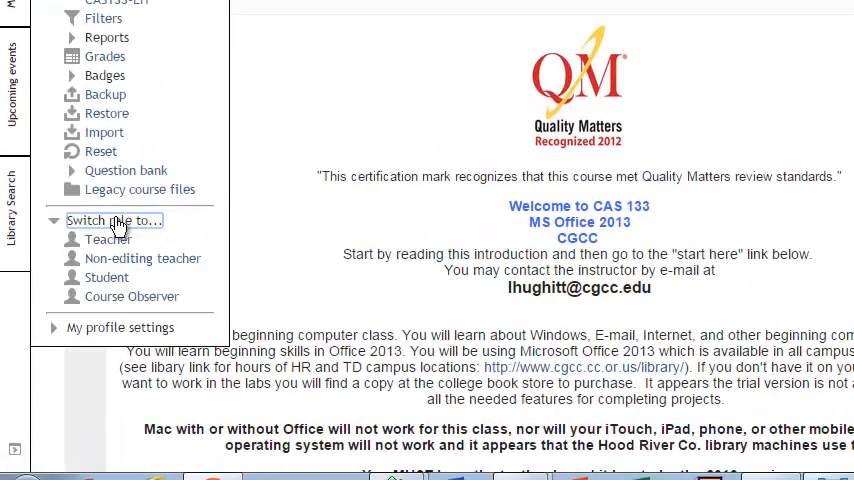
click(108, 276)
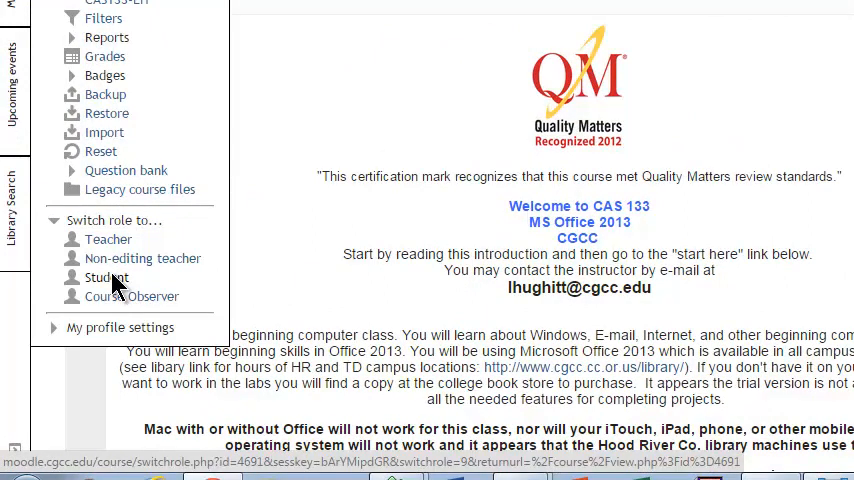
click(106, 276)
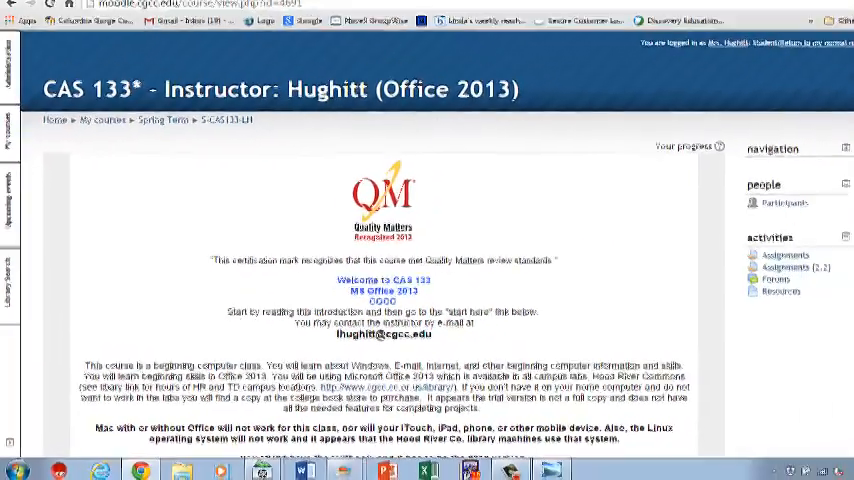
Step: Open Assignments from the Activities block to list CAS 133 assignments by week
scroll(down, 3)
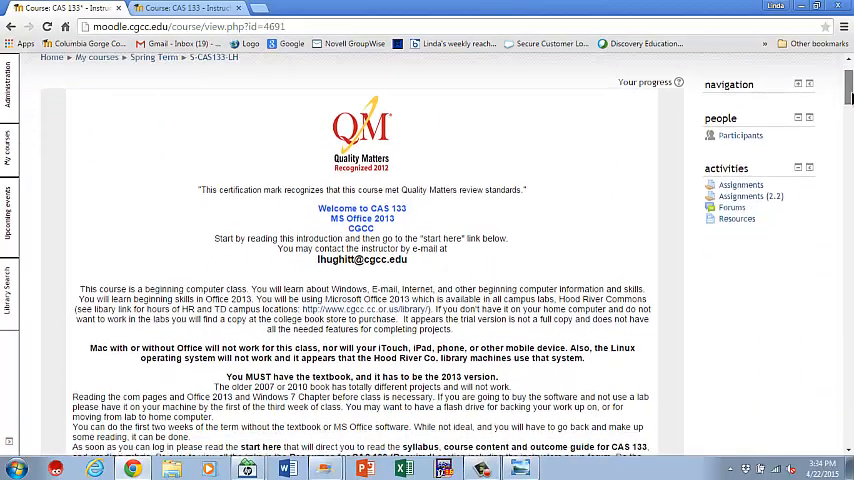
click(740, 184)
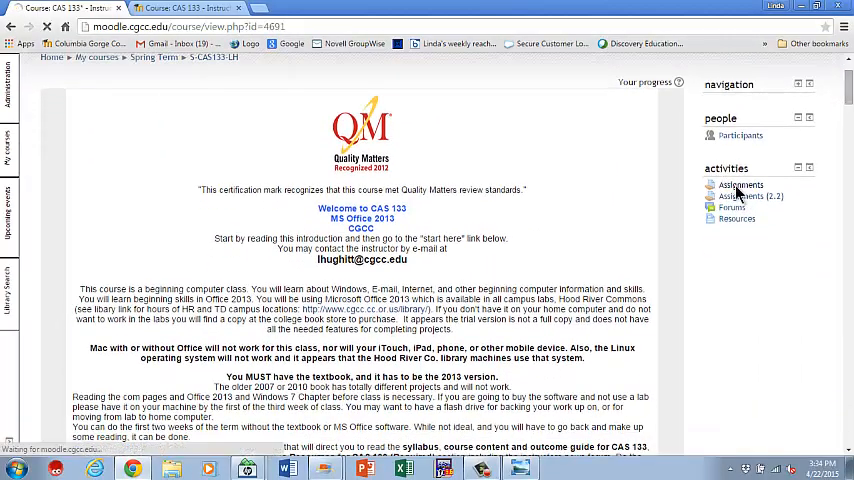
click(740, 184)
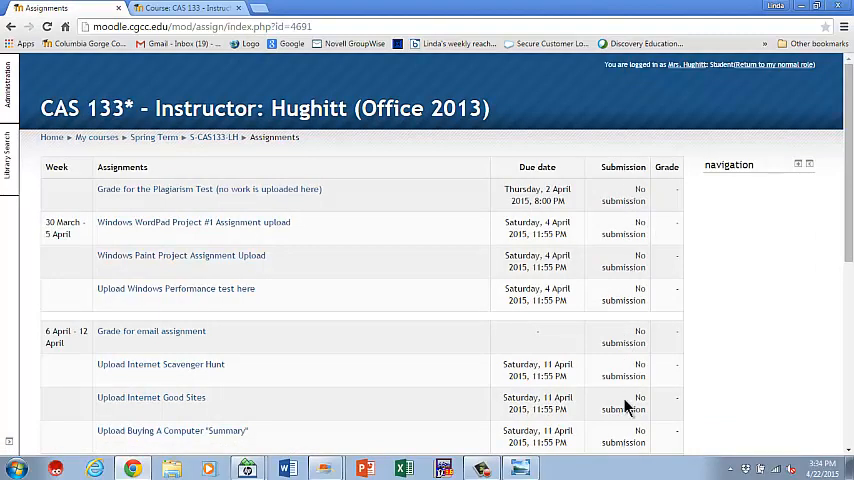
mouse_move(624, 436)
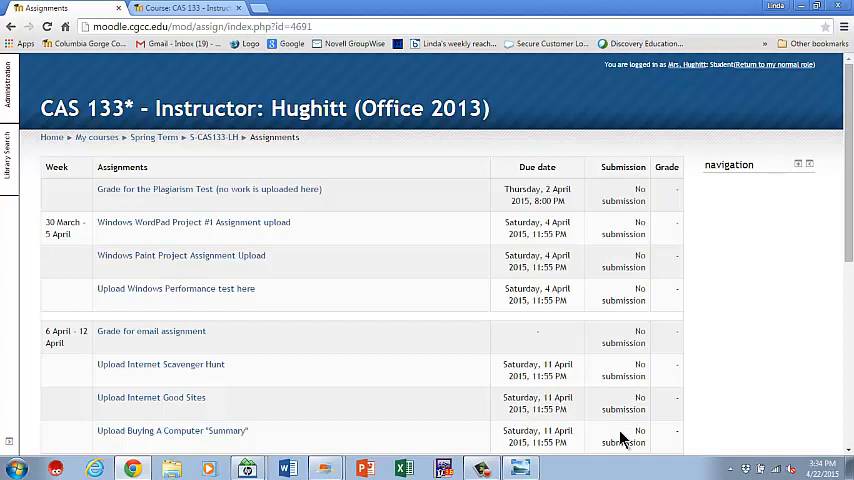
mouse_move(668, 204)
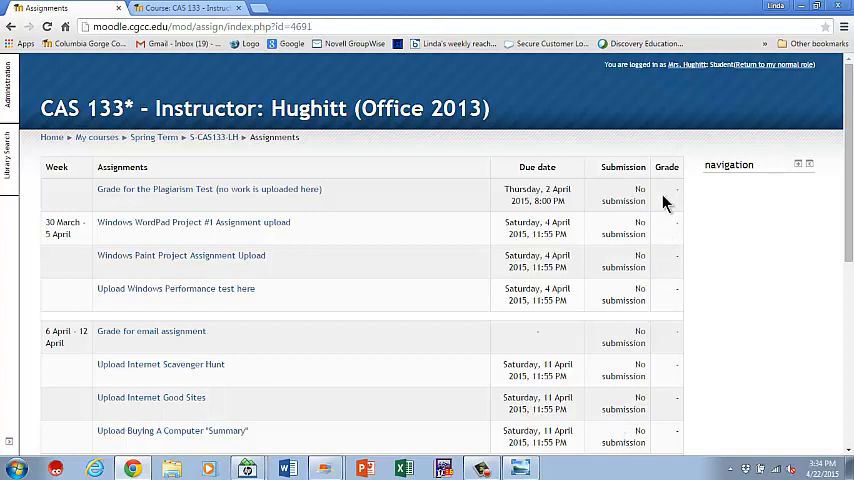
mouse_move(650, 390)
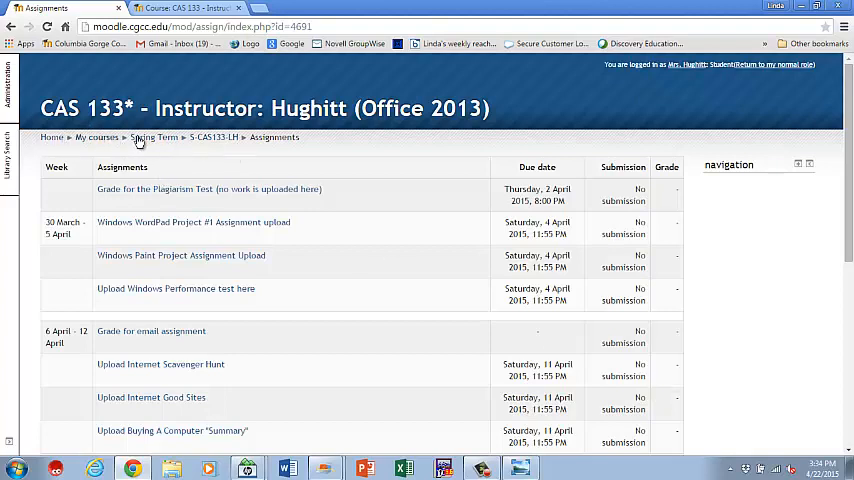
click(212, 136)
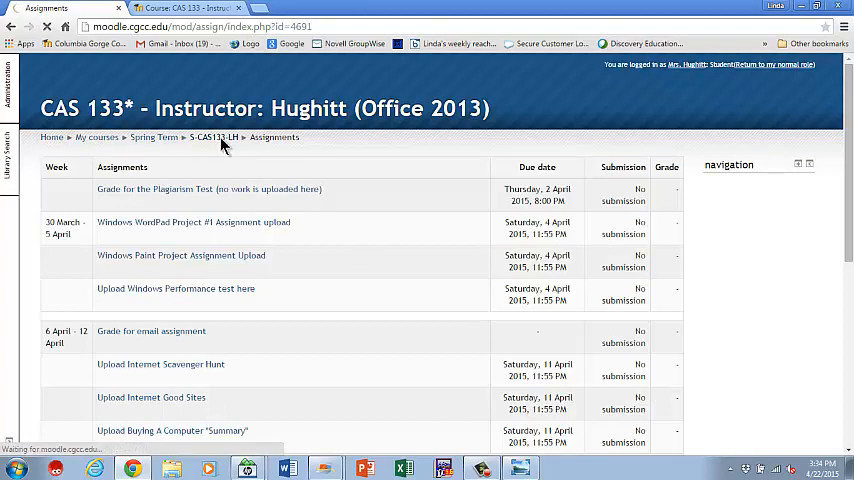
click(212, 136)
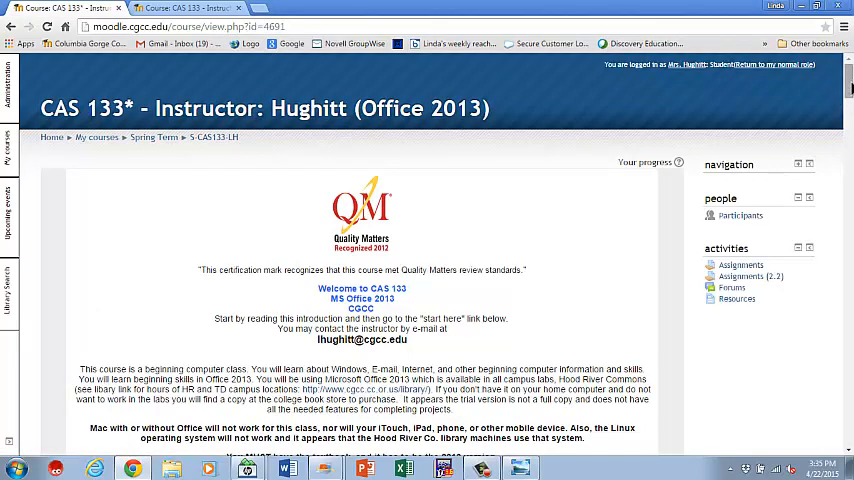
scroll(down, 3)
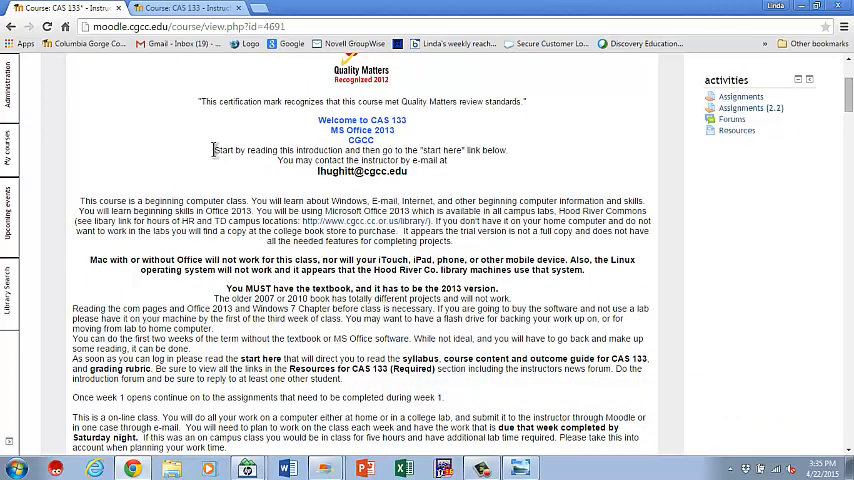
scroll(down, 3)
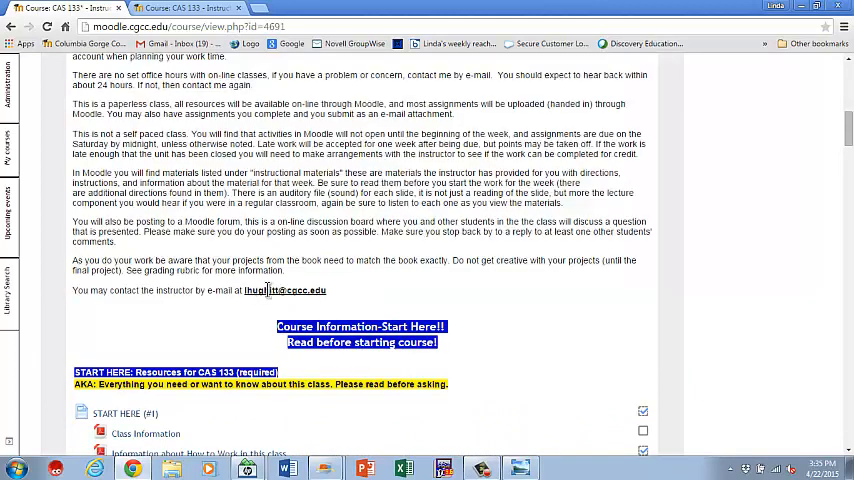
scroll(down, 3)
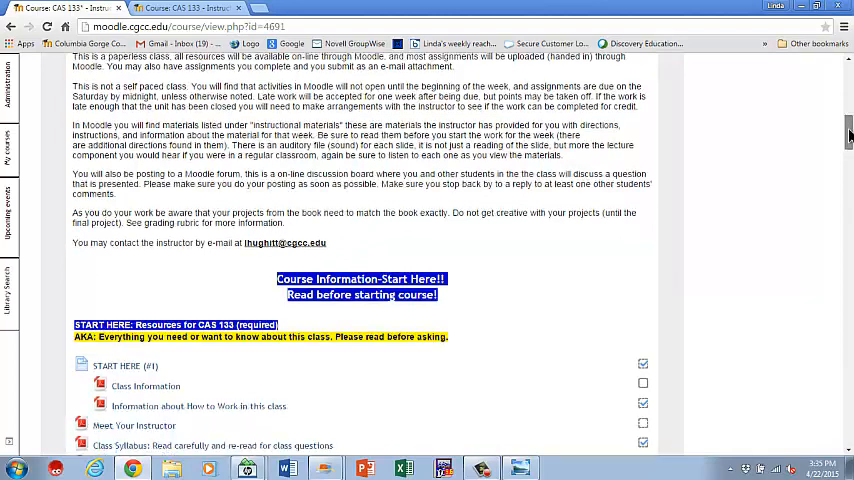
scroll(down, 3)
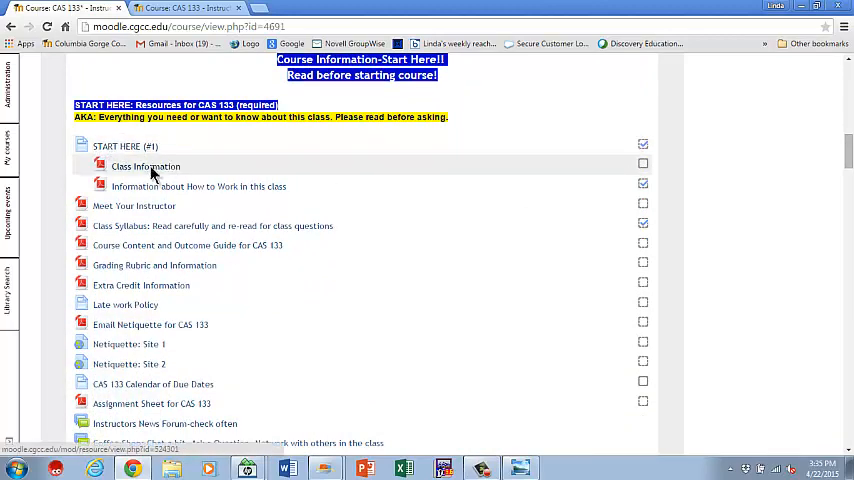
Step: Open the Class Information page under START HERE
click(146, 166)
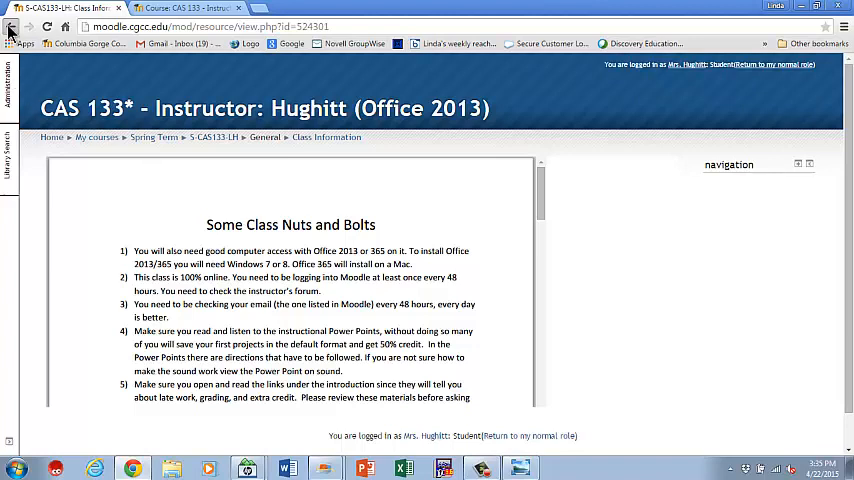
Step: Return to the CAS 133 course page via the breadcrumb
click(10, 28)
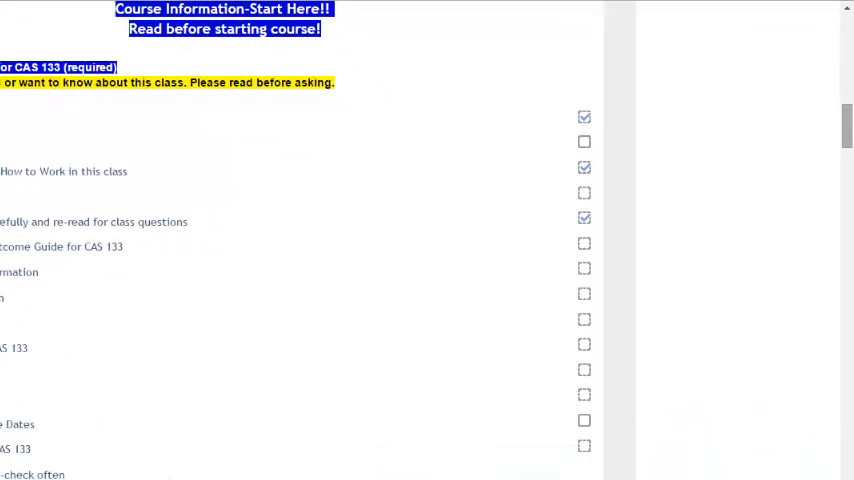
scroll(down, 3)
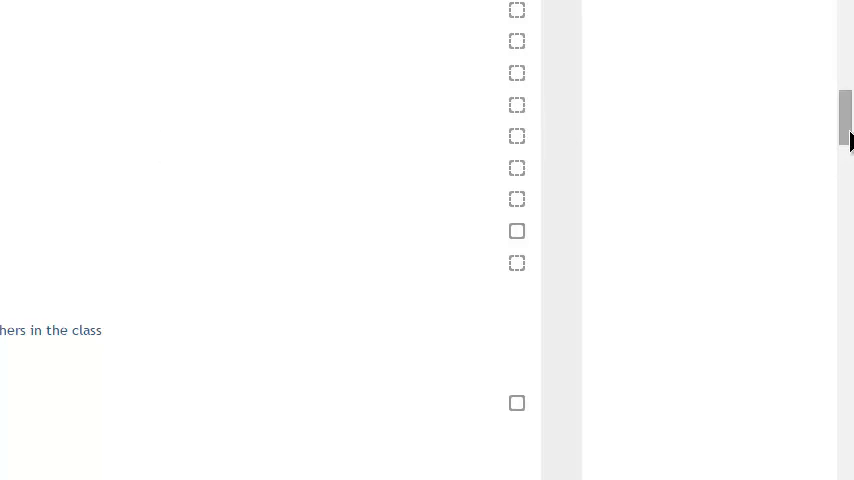
scroll(down, 3)
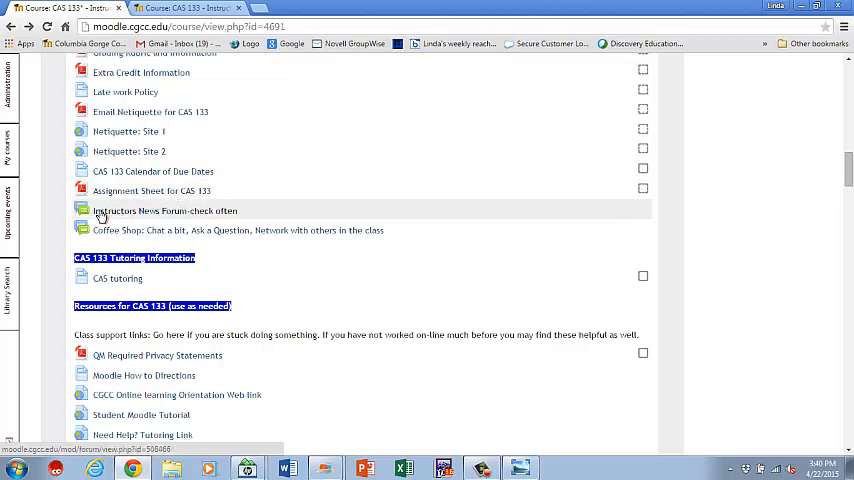
mouse_move(224, 212)
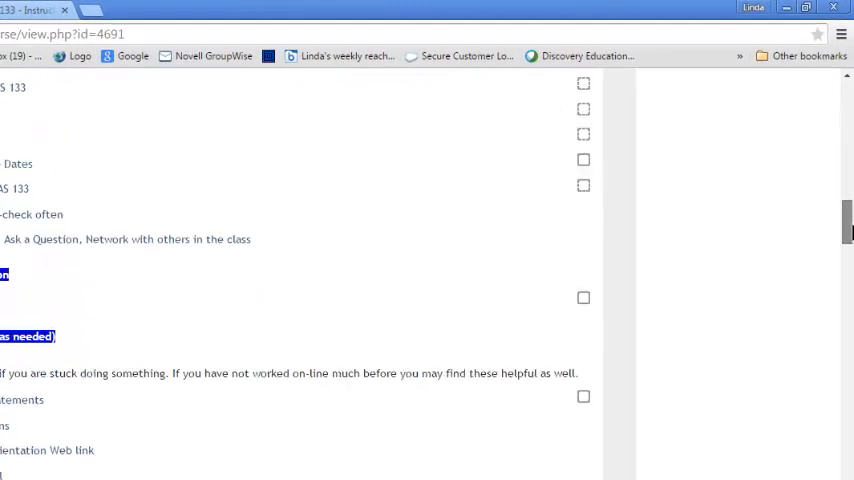
Step: Return to the normal teacher role and scroll down to Course Information
scroll(down, 3)
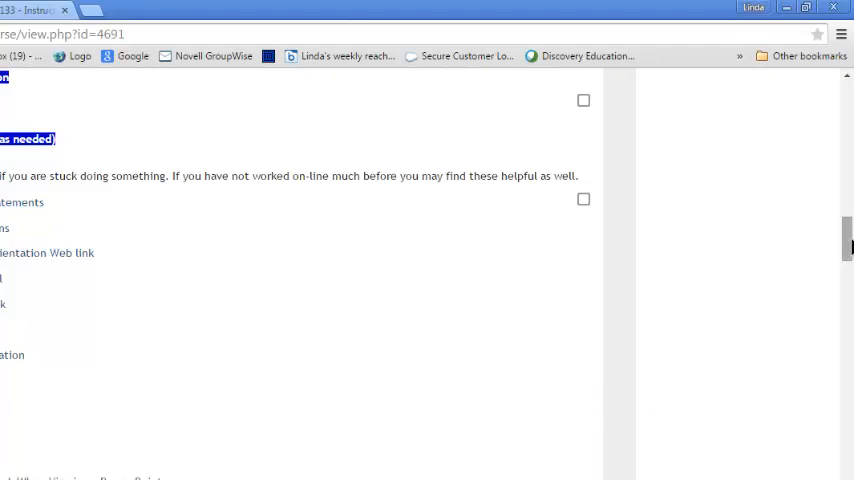
scroll(down, 3)
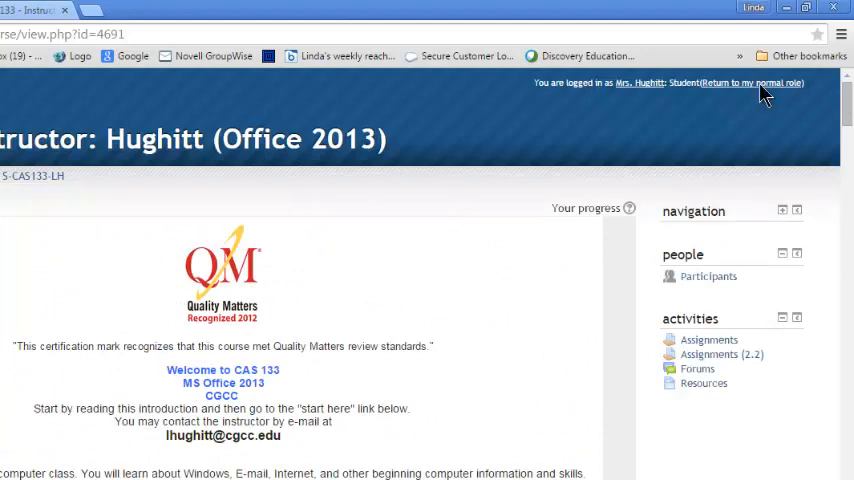
click(768, 82)
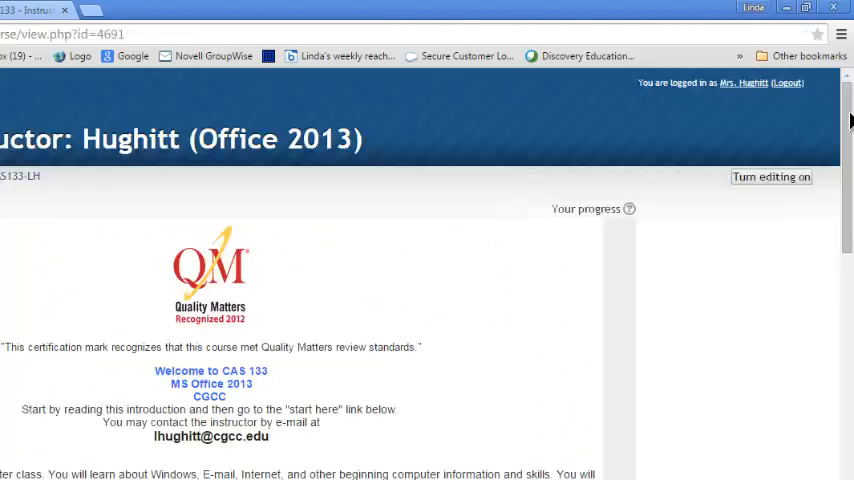
scroll(down, 3)
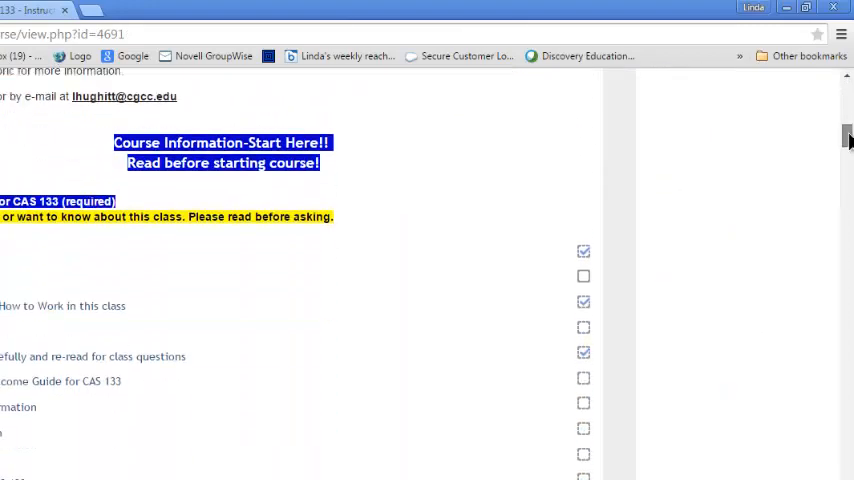
Step: Scroll down to the Beginning Class Required work and Week 1 sections
scroll(down, 3)
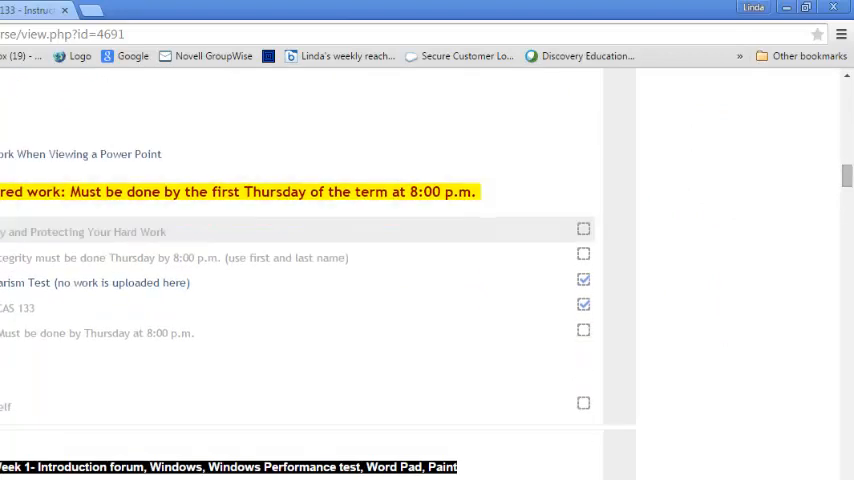
mouse_move(108, 244)
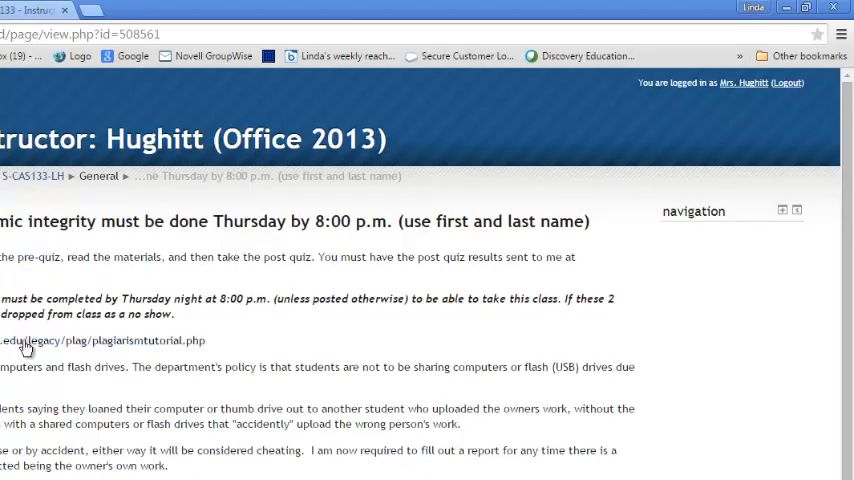
mouse_move(88, 344)
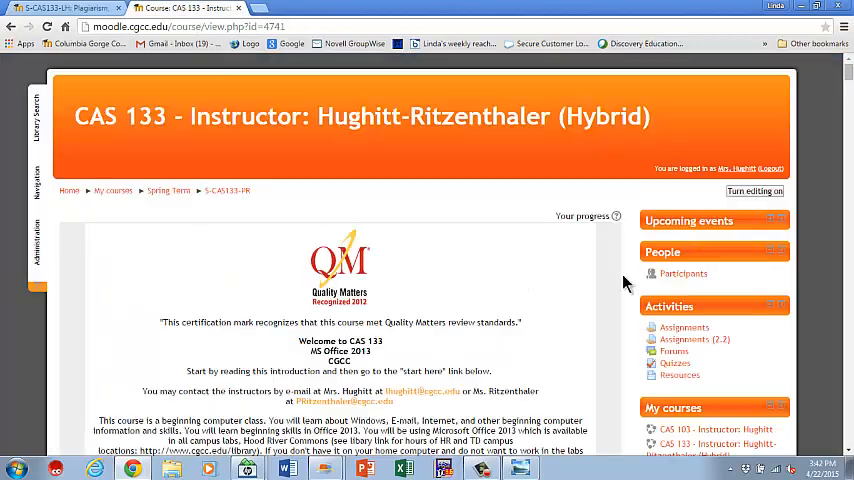
scroll(down, 3)
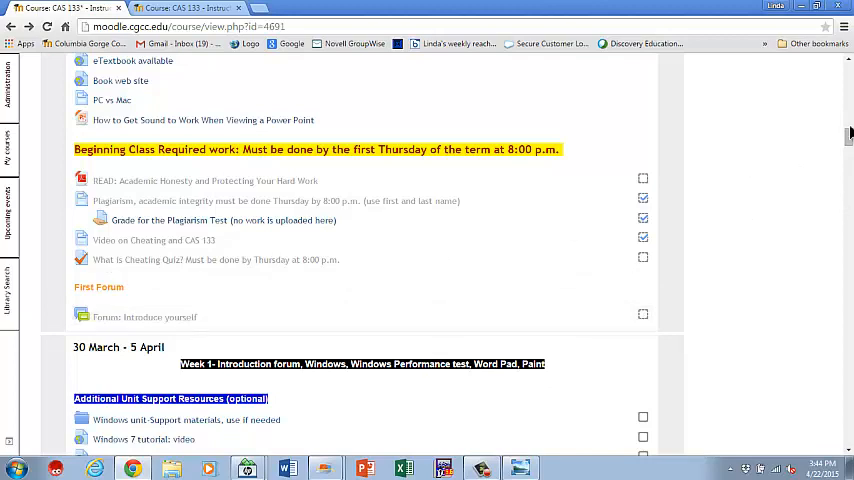
scroll(up, 3)
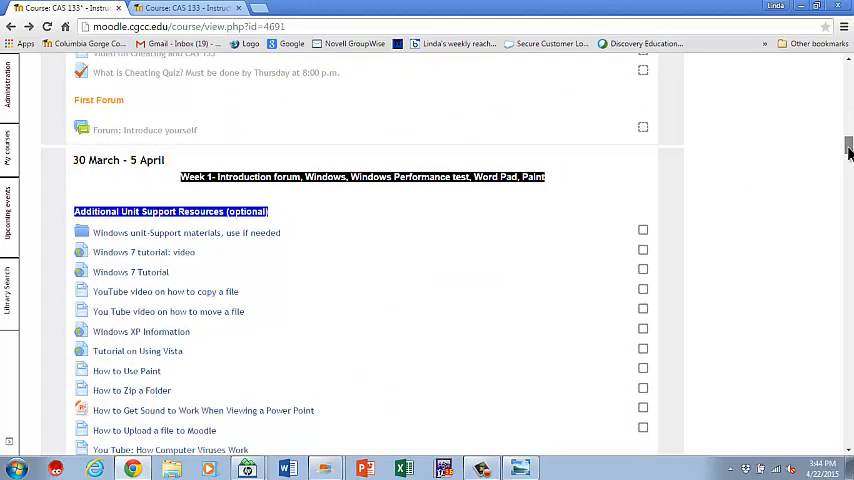
scroll(down, 3)
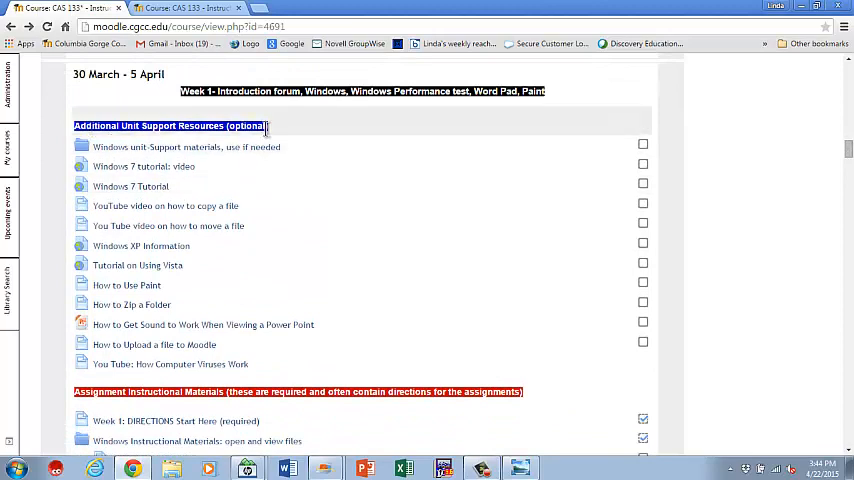
mouse_move(156, 372)
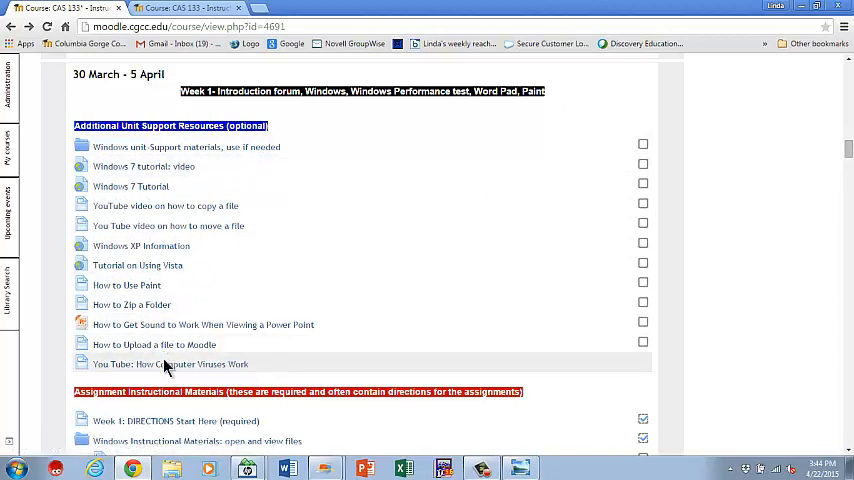
scroll(down, 3)
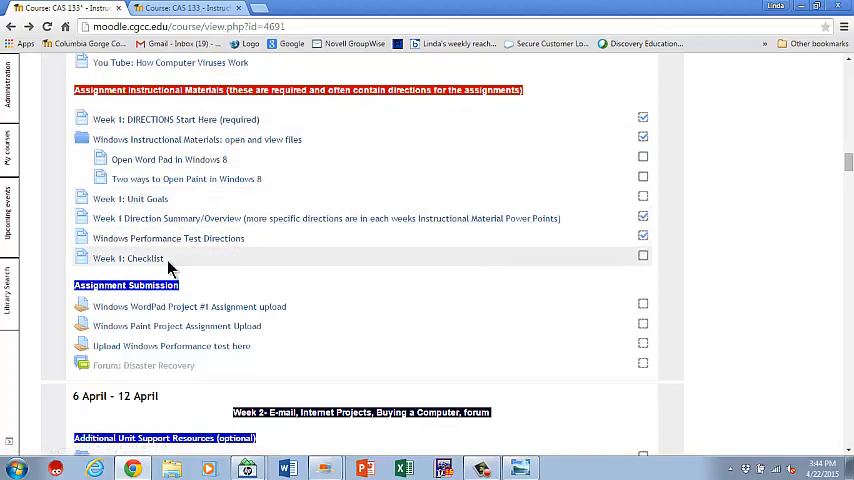
mouse_move(284, 258)
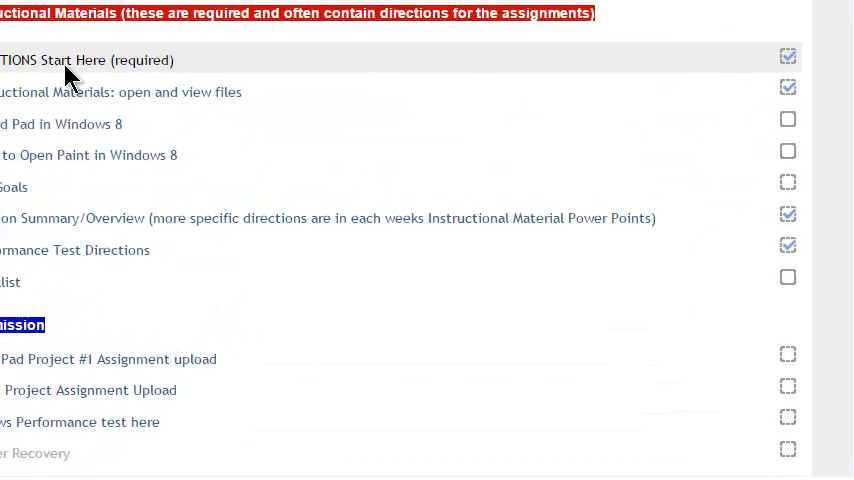
Step: View the Week 1 DIRECTIONS Start Here page, then the Week 1 Unit Goals page
click(84, 60)
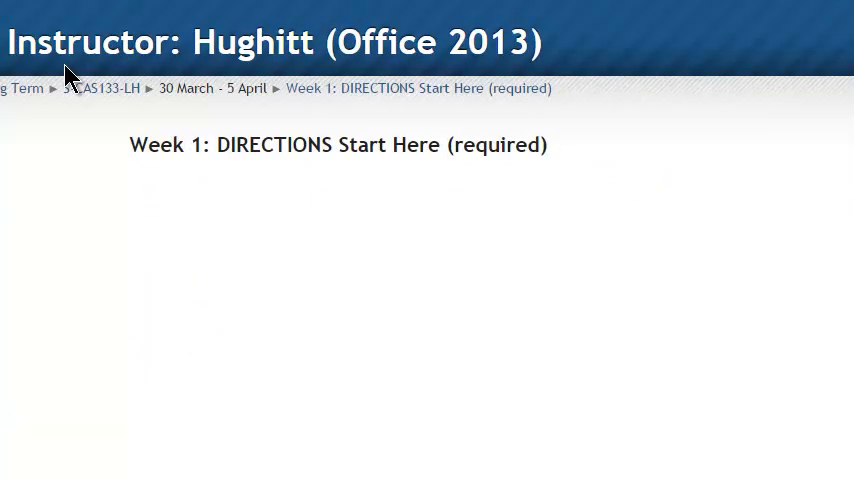
scroll(down, 3)
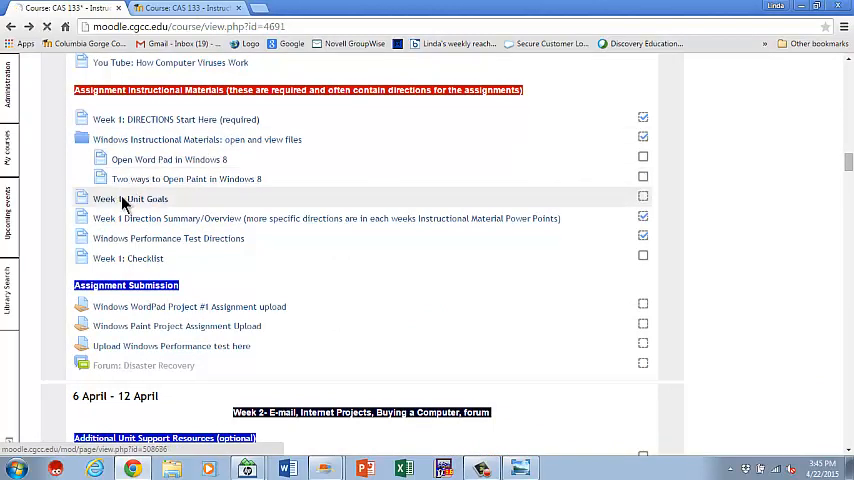
click(132, 198)
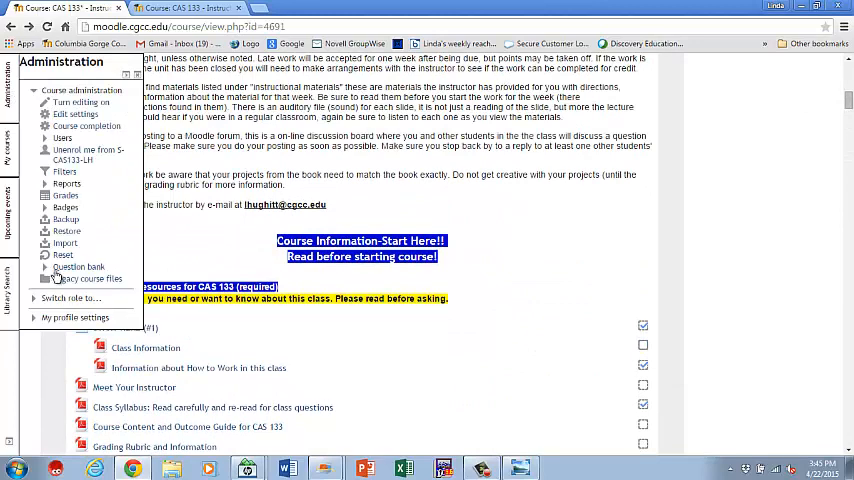
Step: Switch to the Student role and scroll down to the Windows WordPad Project #1 assignment page
click(68, 298)
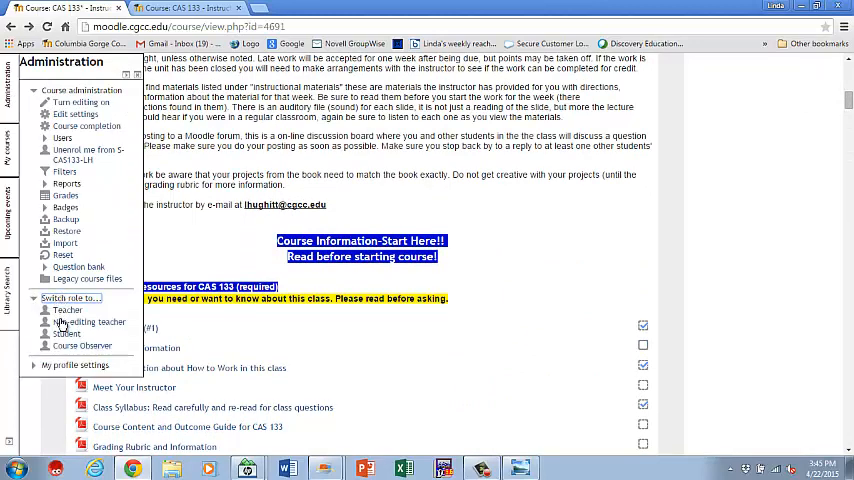
click(88, 320)
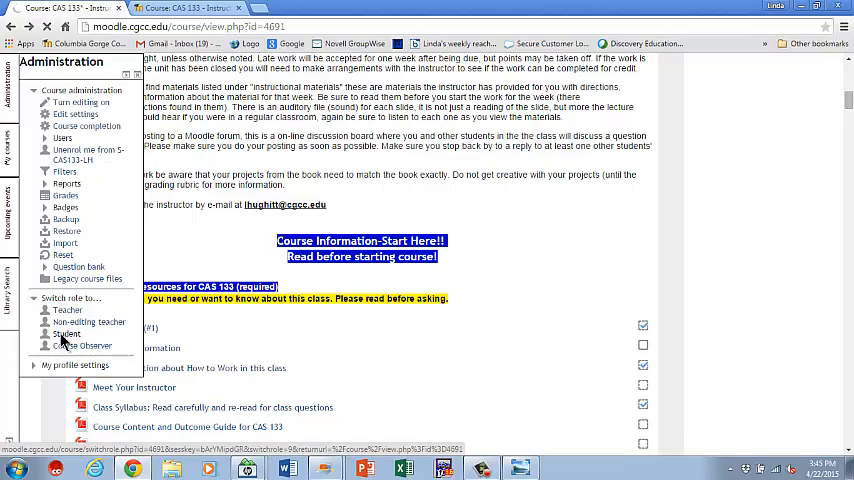
click(68, 332)
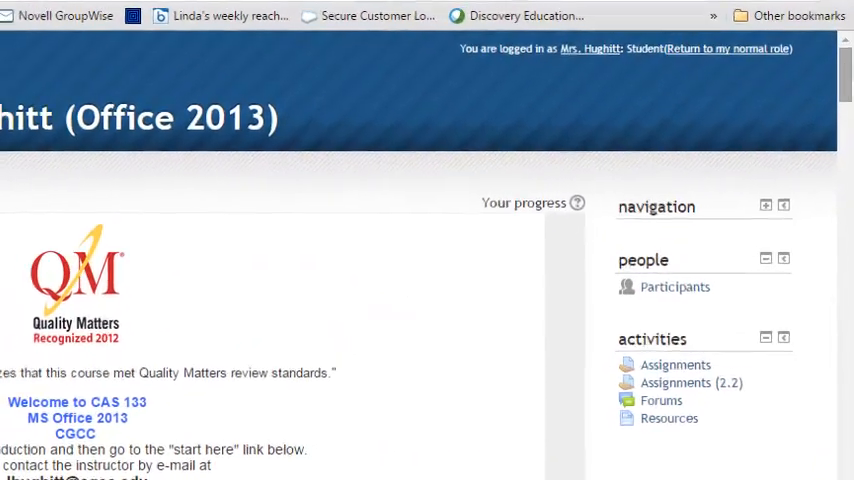
scroll(down, 3)
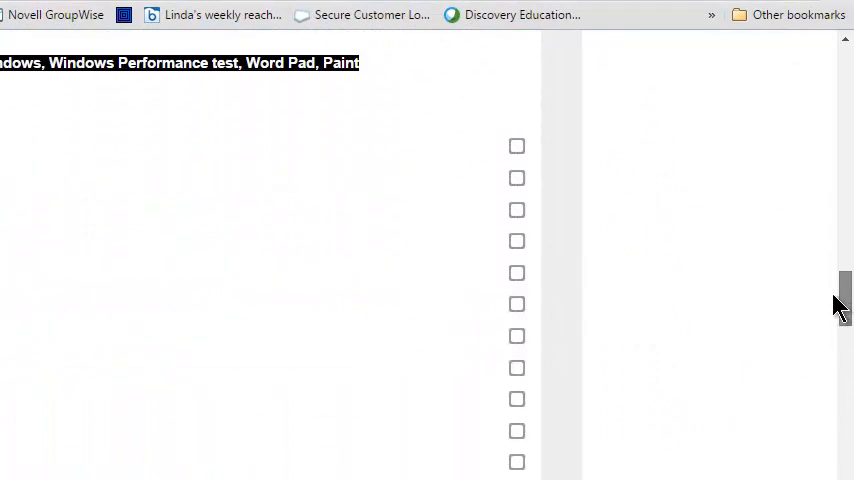
scroll(down, 3)
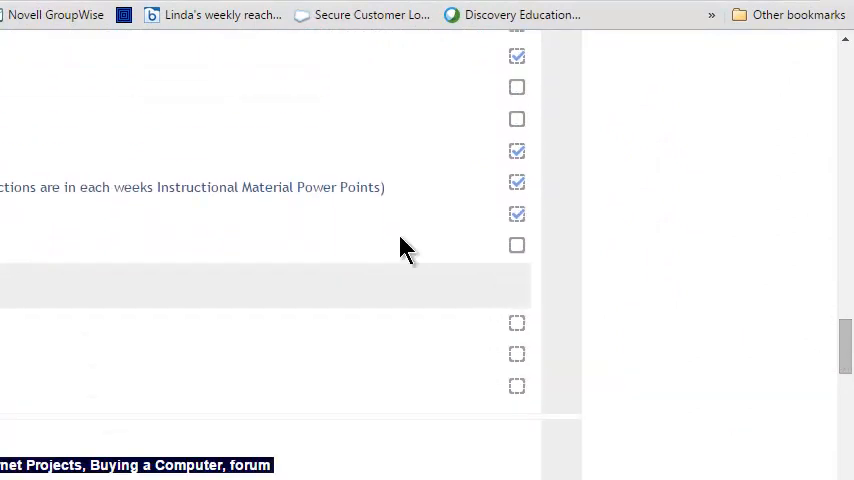
scroll(down, 3)
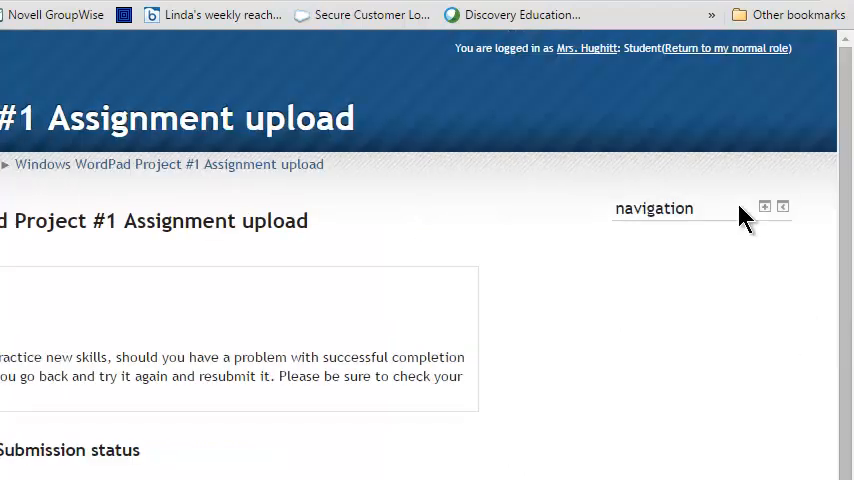
scroll(down, 3)
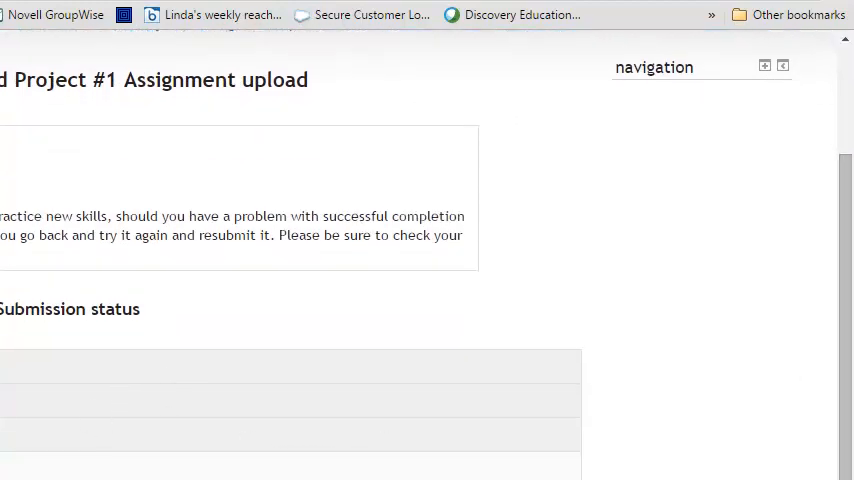
scroll(down, 3)
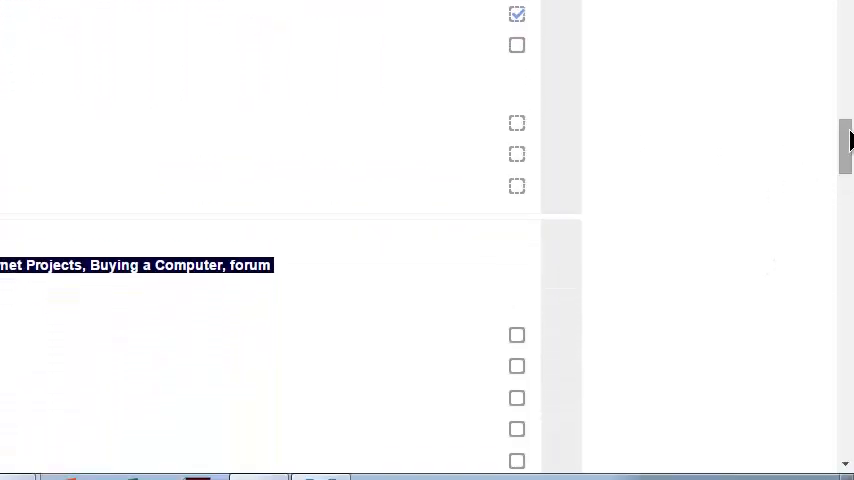
scroll(down, 3)
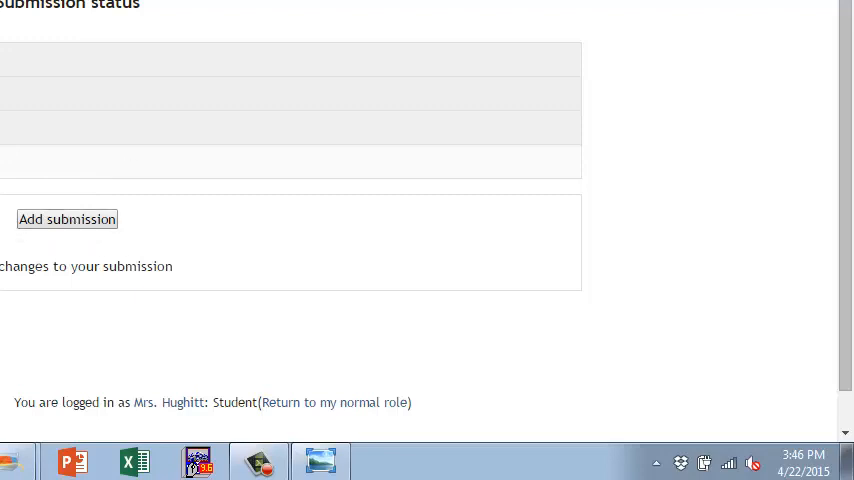
Step: Add CAS 133.jpg as the file submission and save changes
click(68, 220)
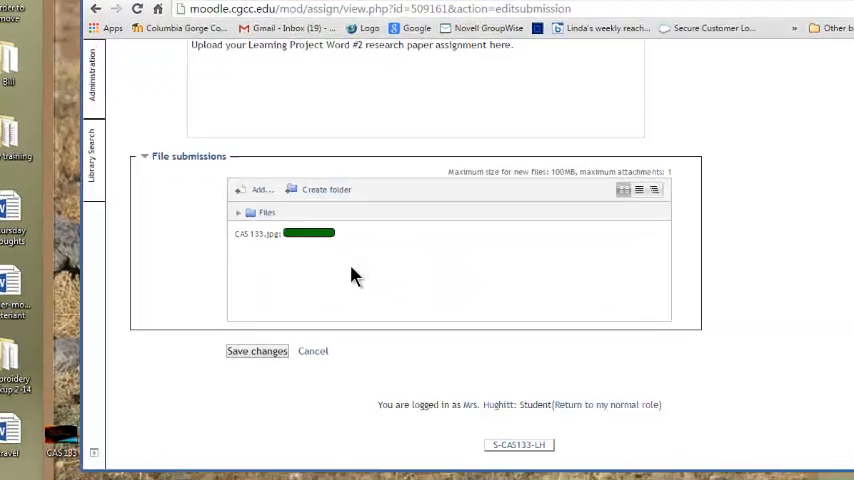
scroll(down, 3)
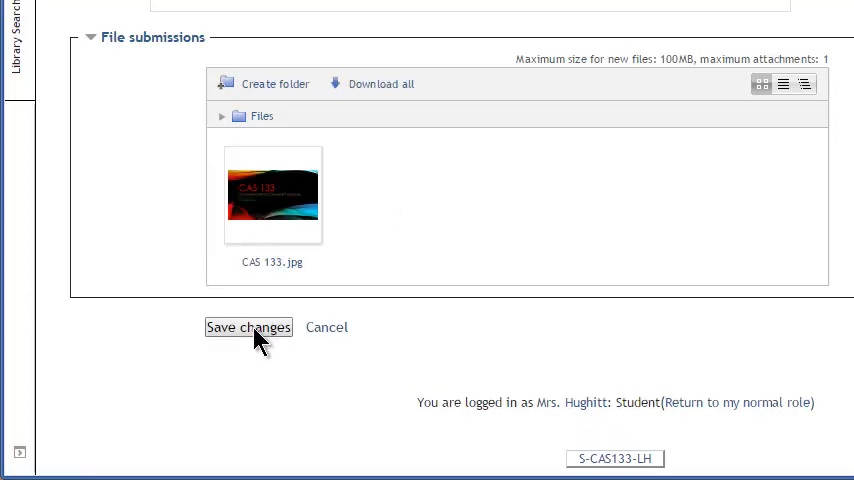
click(248, 328)
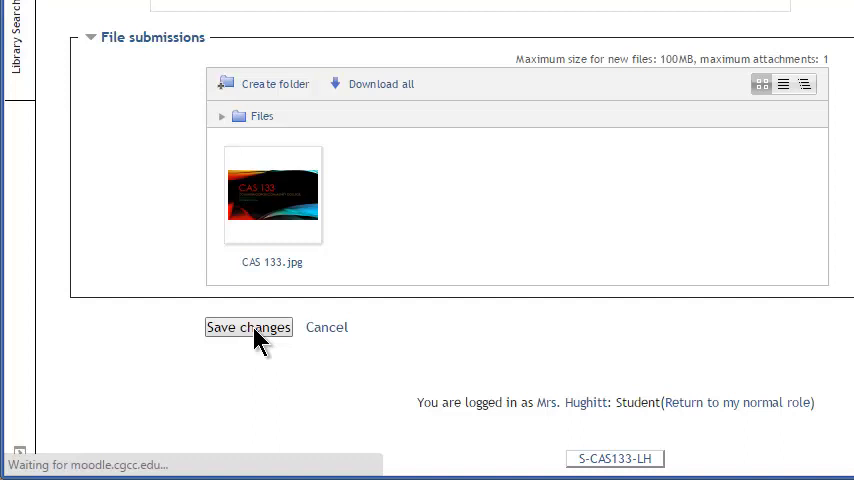
Step: Finish saving the Word #2 research paper submission, then reopen it for editing, reloading after the network error
click(248, 328)
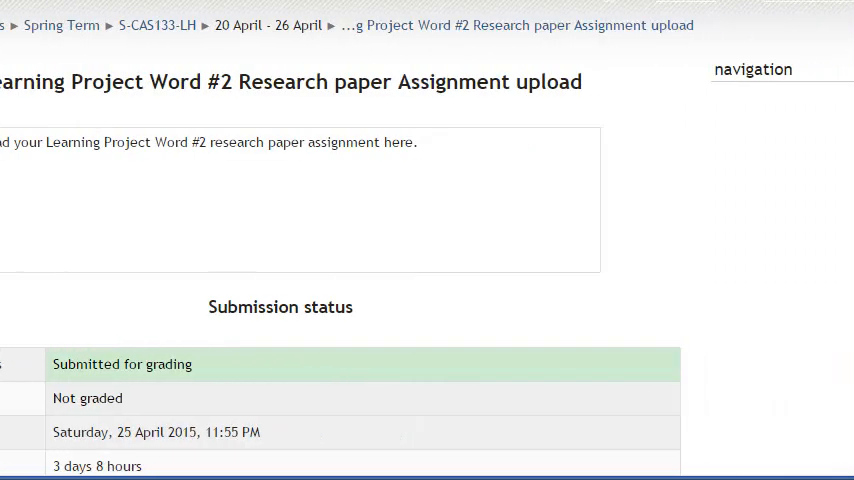
scroll(down, 3)
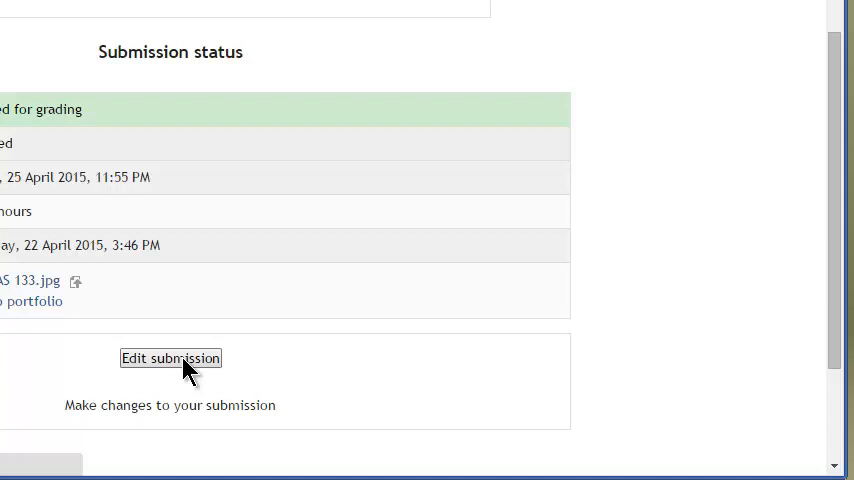
click(170, 358)
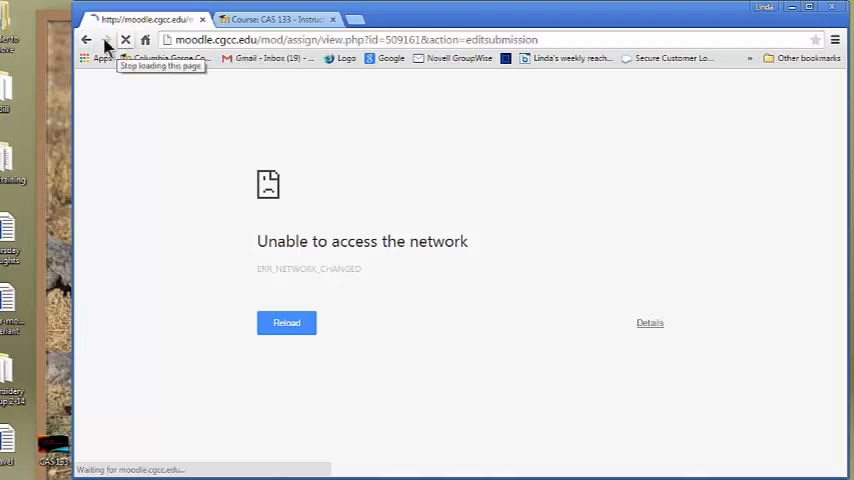
click(86, 40)
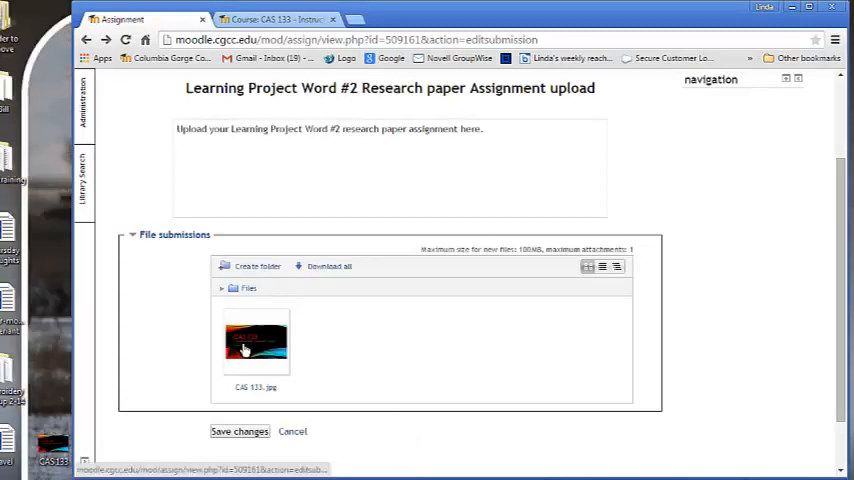
Step: Delete the attached CAS 133.jpg from the submission and save changes with no file
click(256, 344)
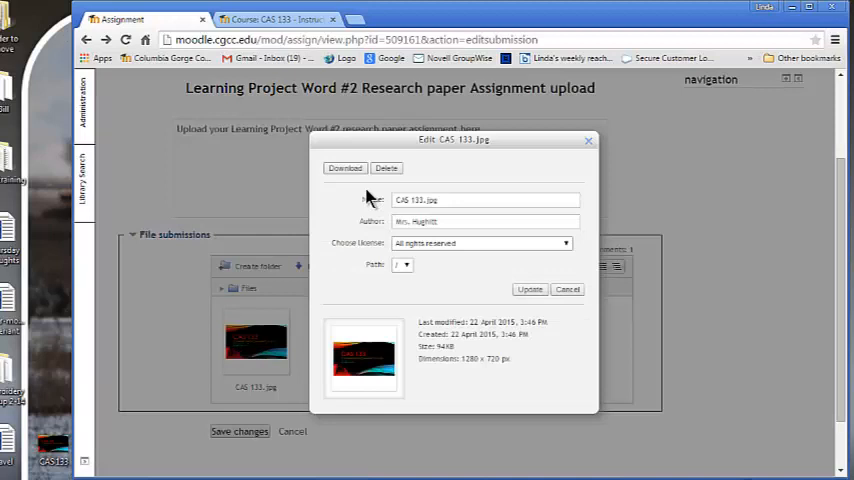
click(386, 168)
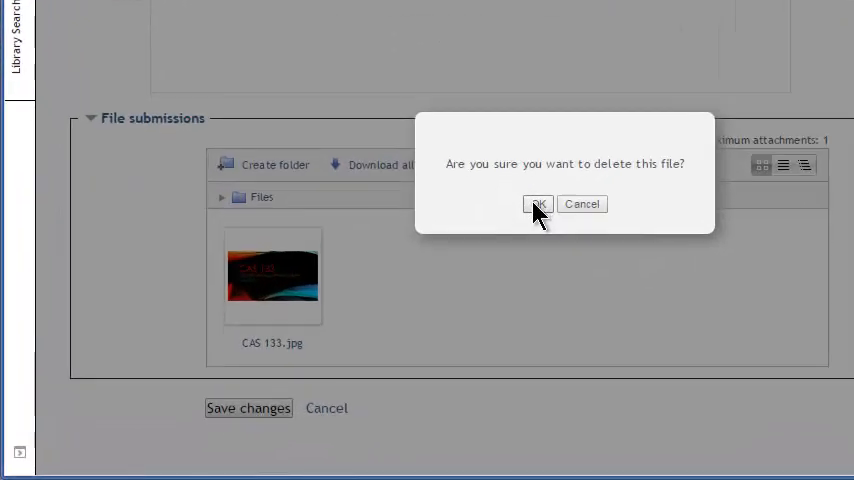
click(538, 204)
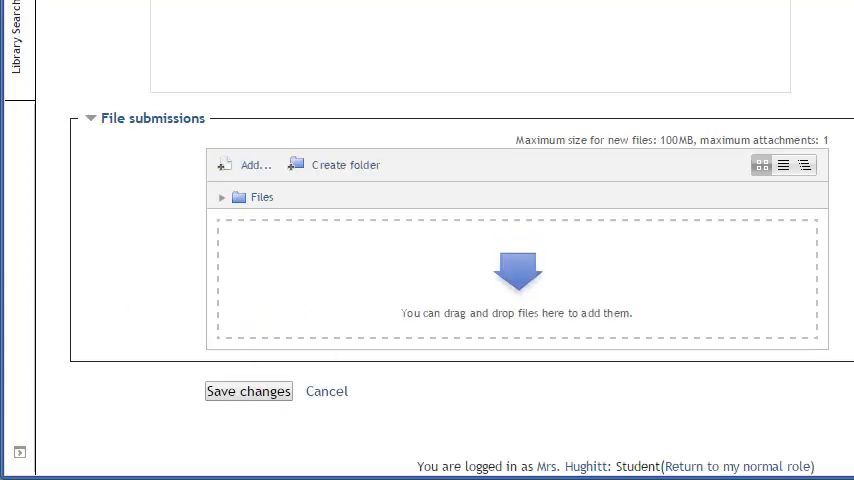
click(248, 392)
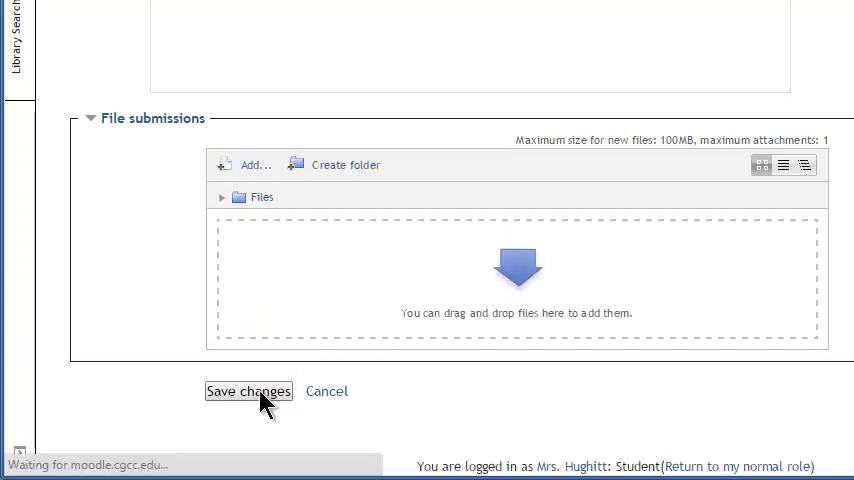
click(248, 392)
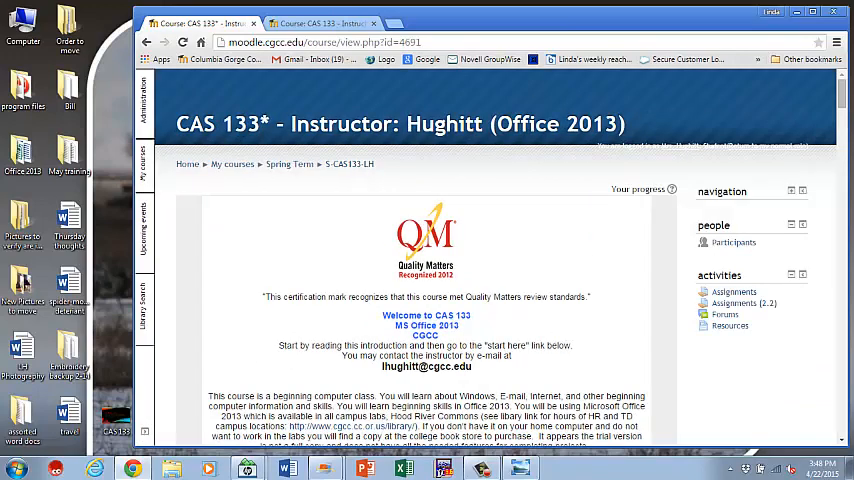
scroll(down, 3)
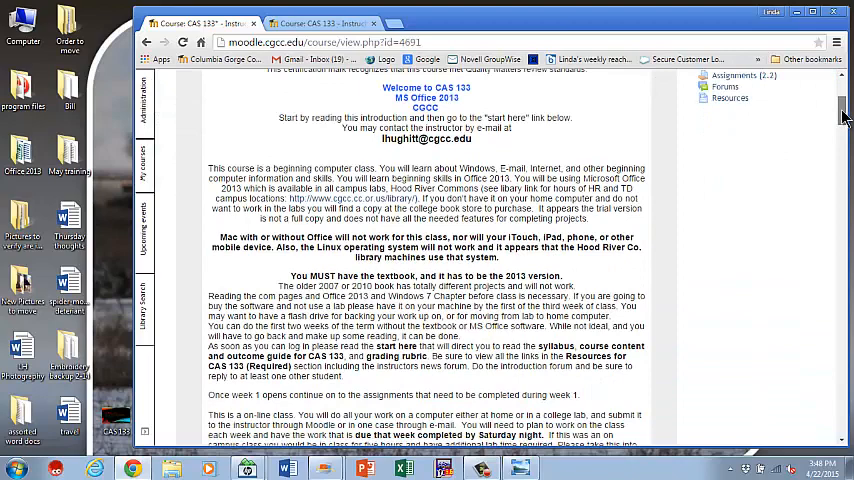
scroll(down, 3)
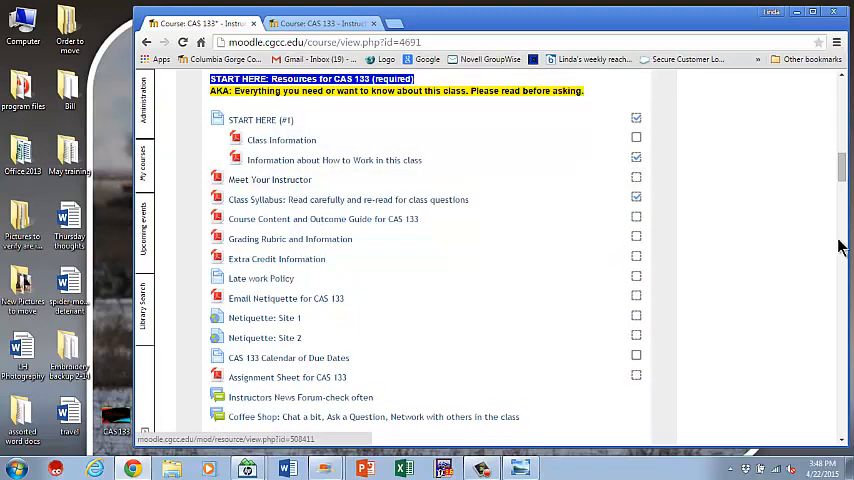
scroll(down, 3)
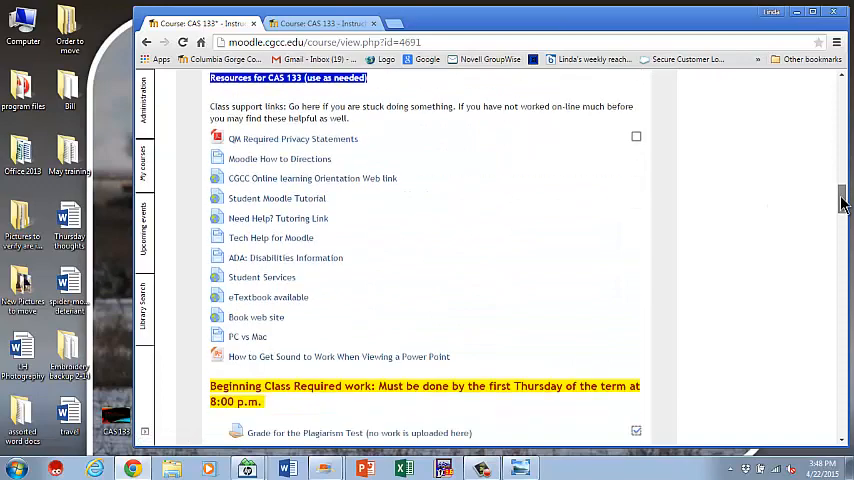
scroll(down, 3)
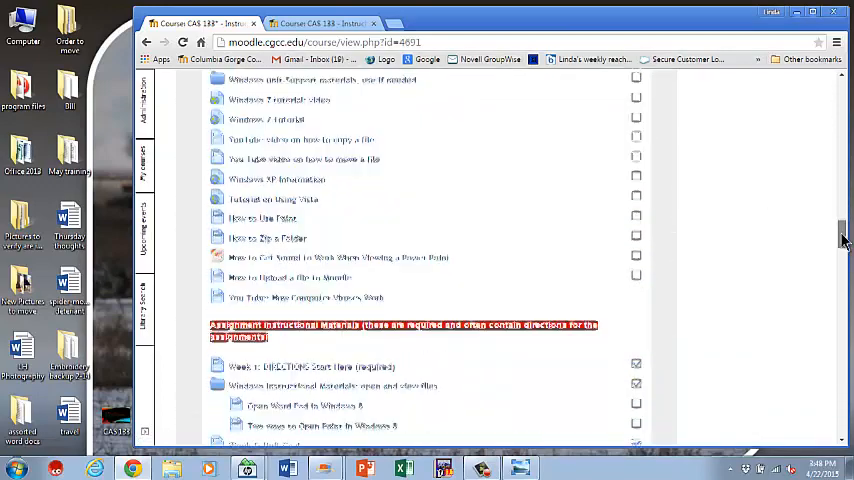